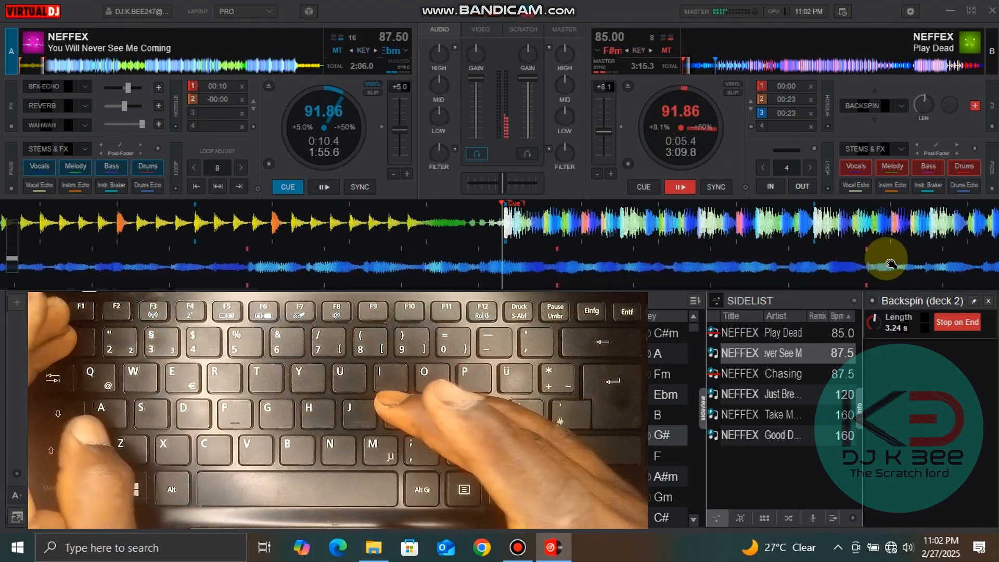
- Show the keyboard mapping overview in Settings > Controllers
click(322, 187)
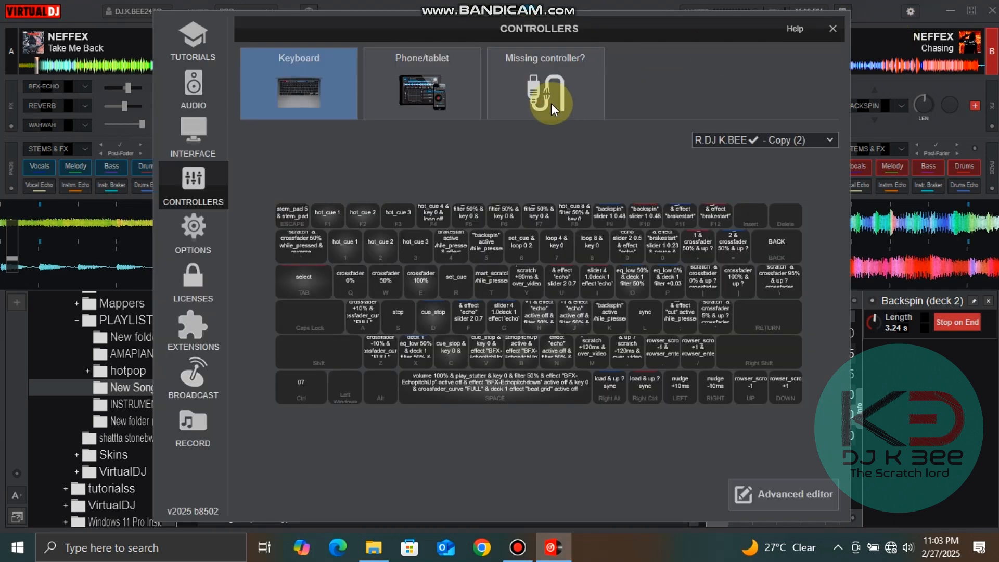
mouse_move(420, 455)
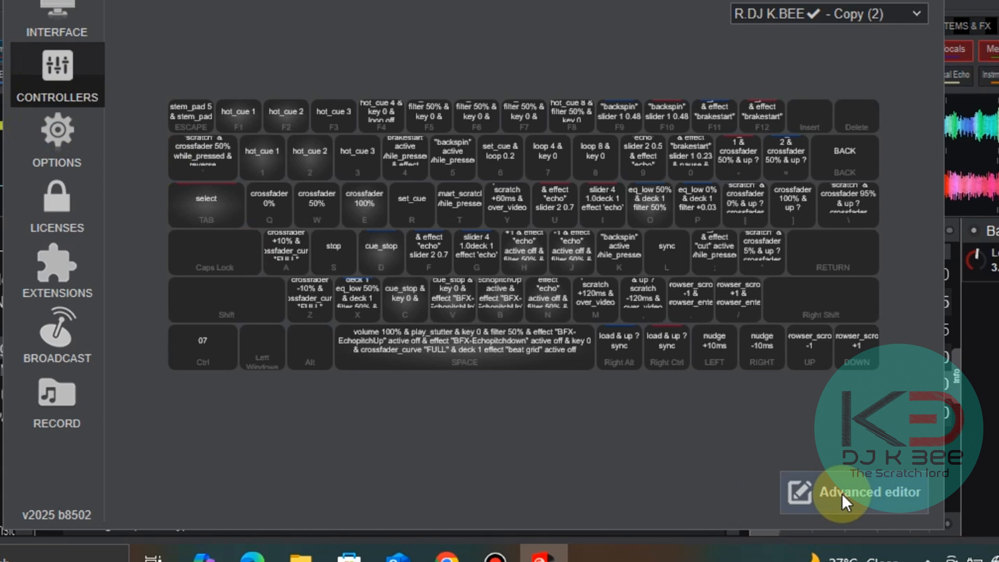
- Show key K's reverse-plus-backspin script in the advanced key editor
click(868, 492)
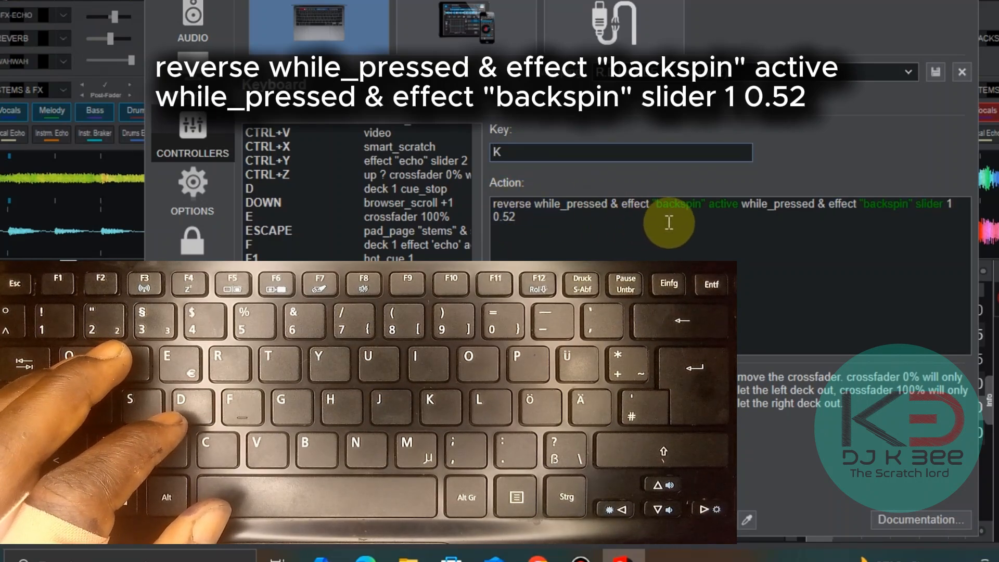
mouse_move(779, 223)
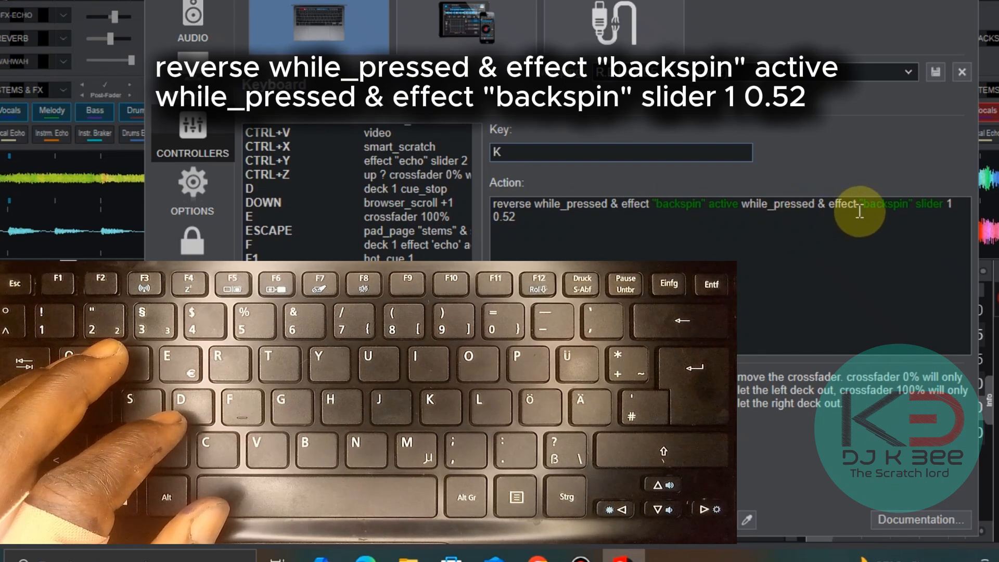
mouse_move(926, 223)
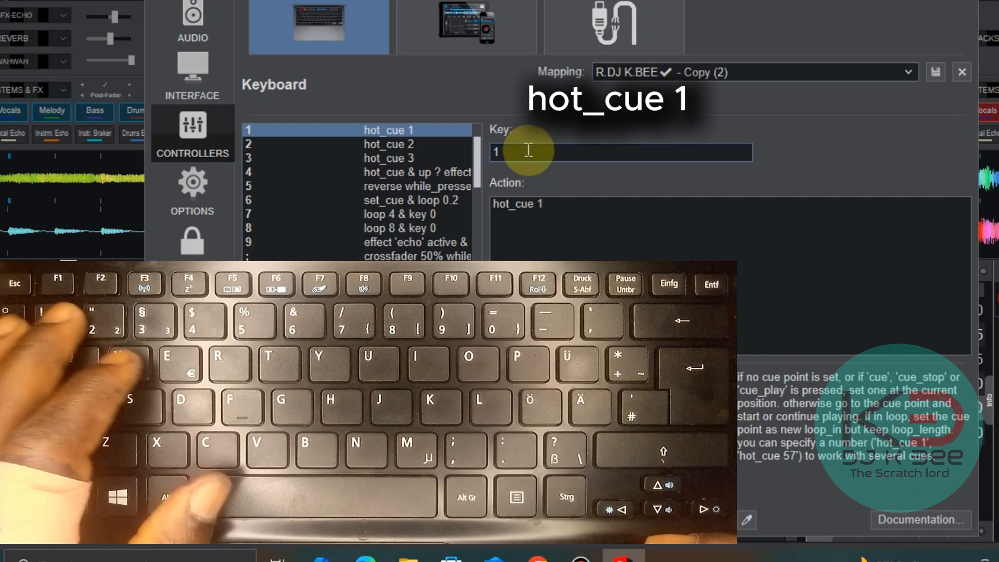
- Review keys 2 and 3 mapped to hot_cue 2 and hot_cue 3
click(388, 144)
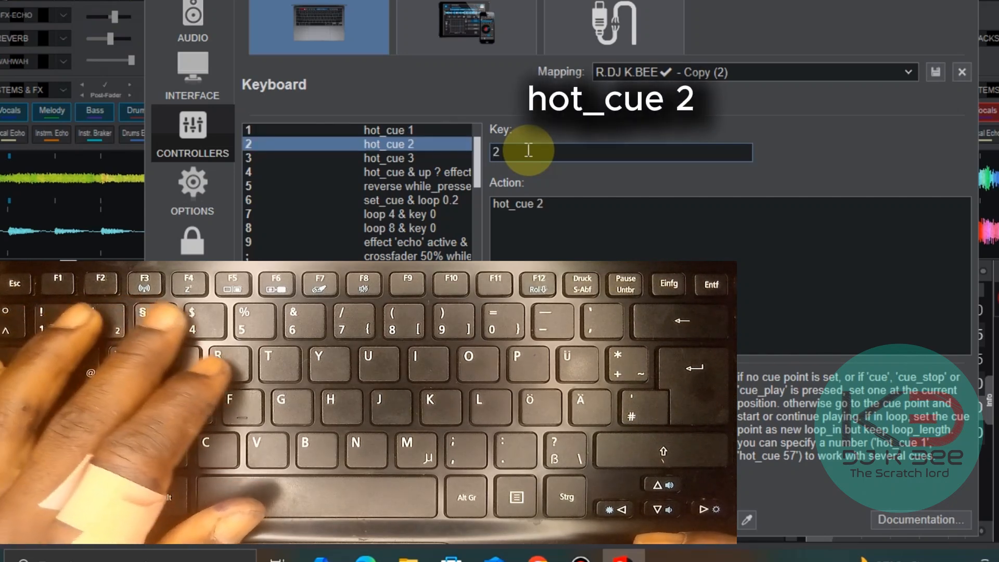
click(388, 158)
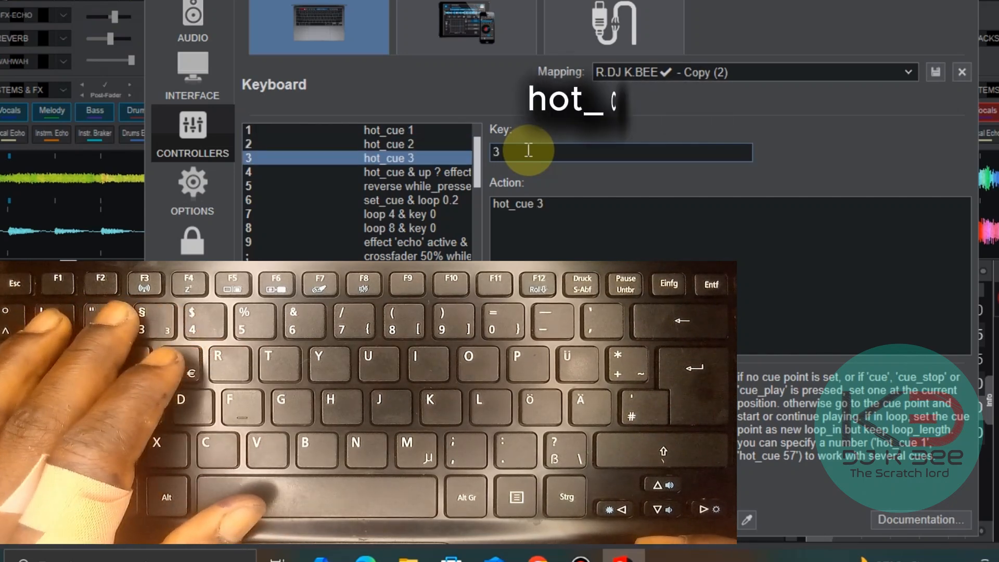
text(cue 3)
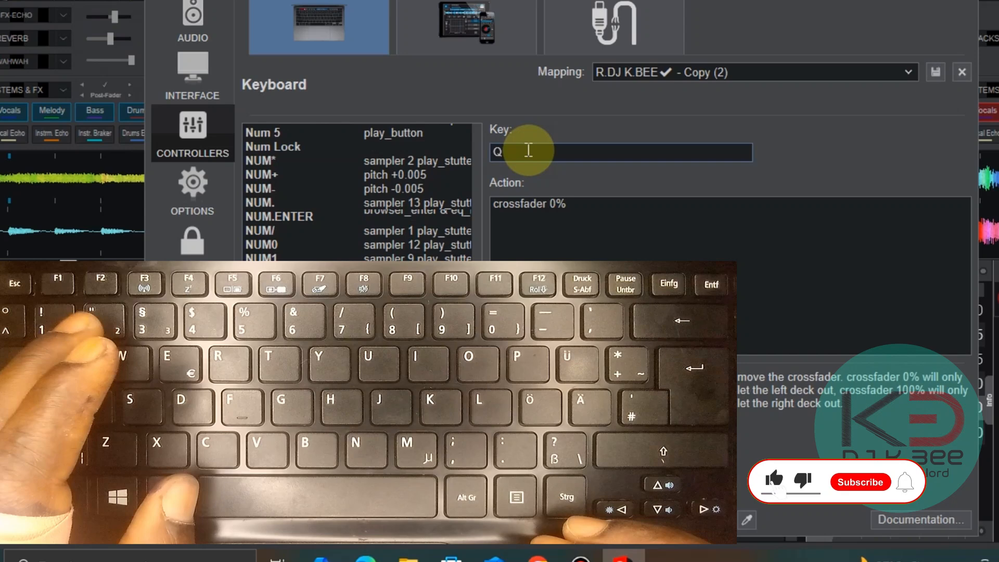
- Look up Q, W and E key mappings: crossfader 0% and 50%
click(859, 482)
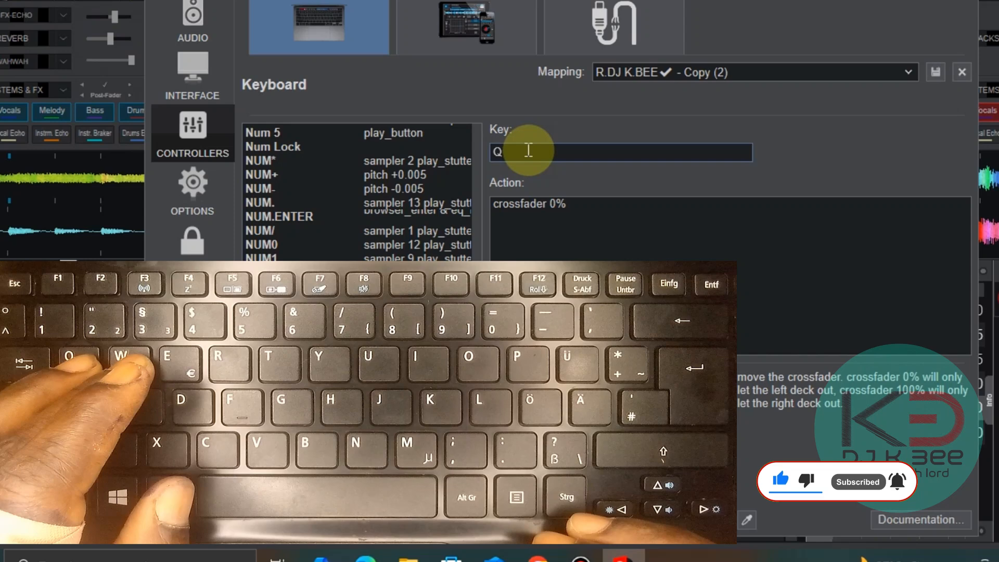
text(W)
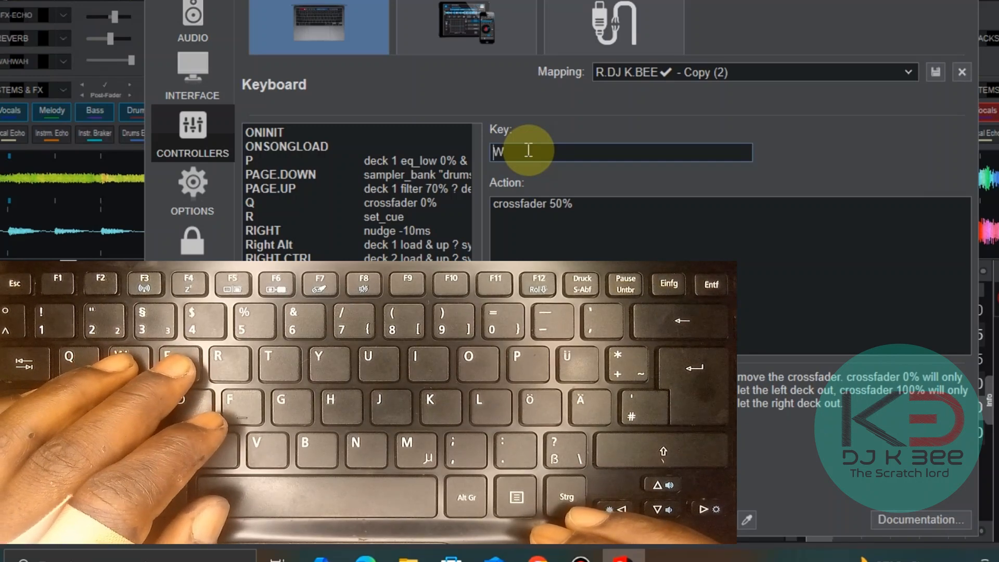
text(E)
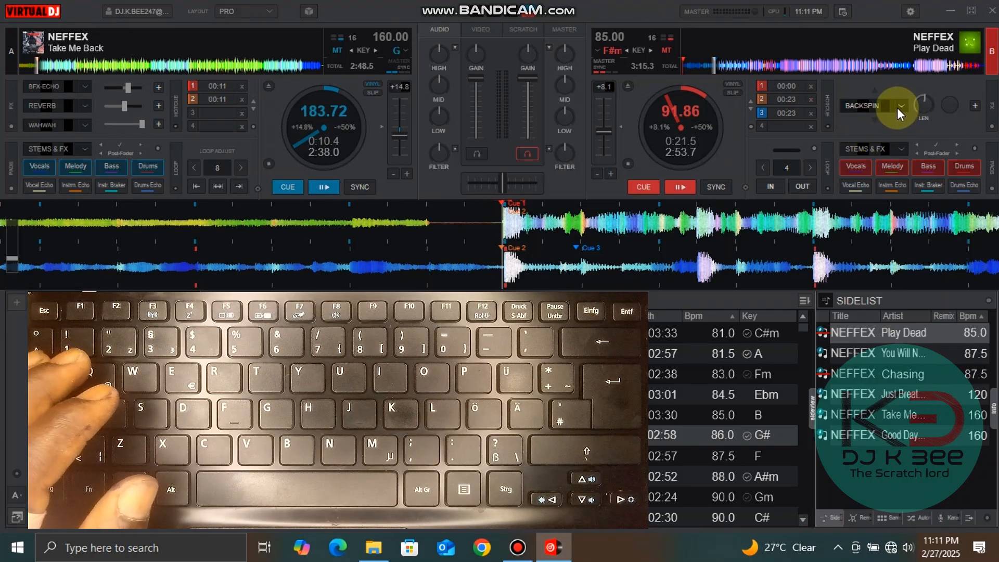
- Show deck 2's effects list to reach the Backspin effect
click(901, 106)
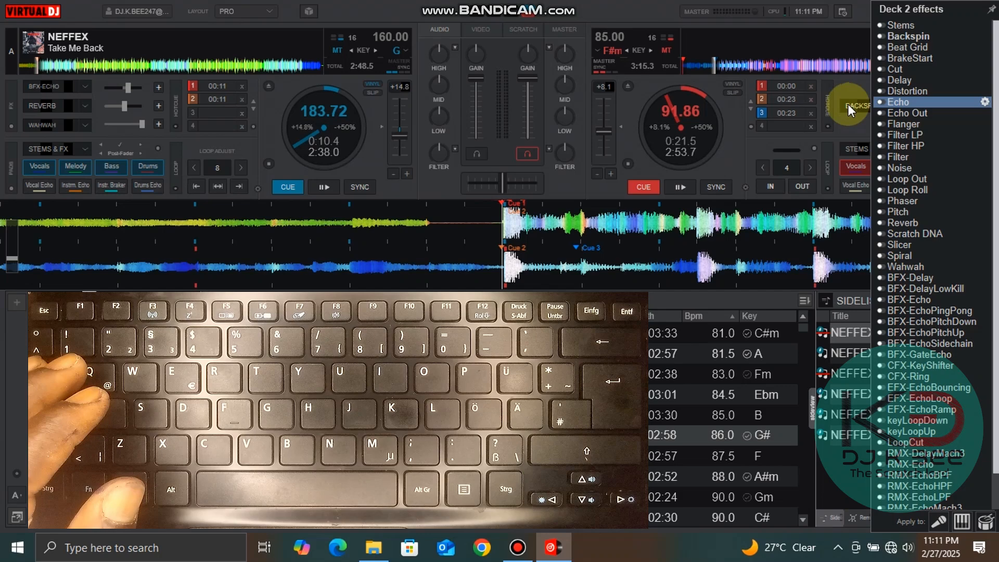
mouse_move(902, 115)
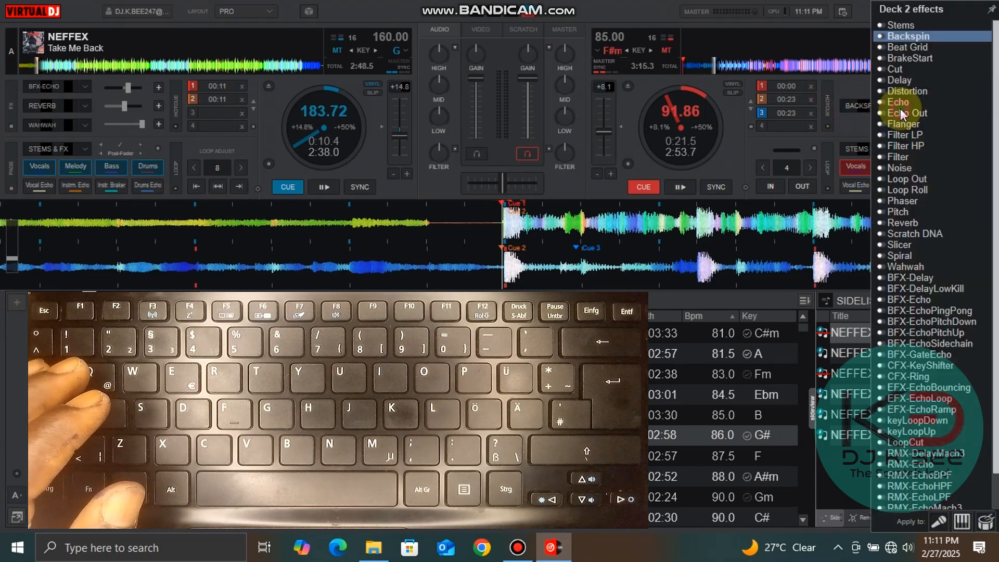
mouse_move(991, 41)
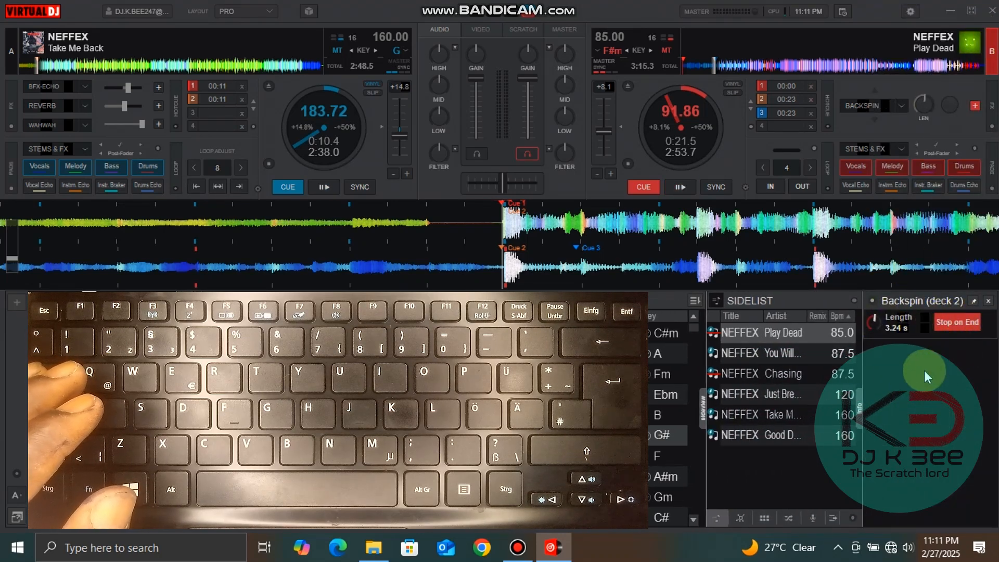
mouse_move(956, 321)
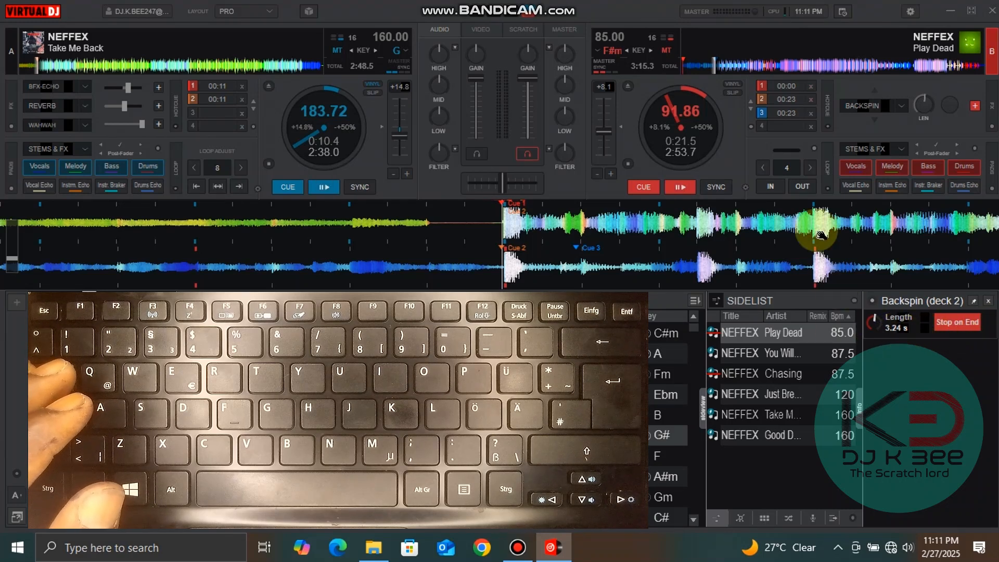
mouse_move(544, 268)
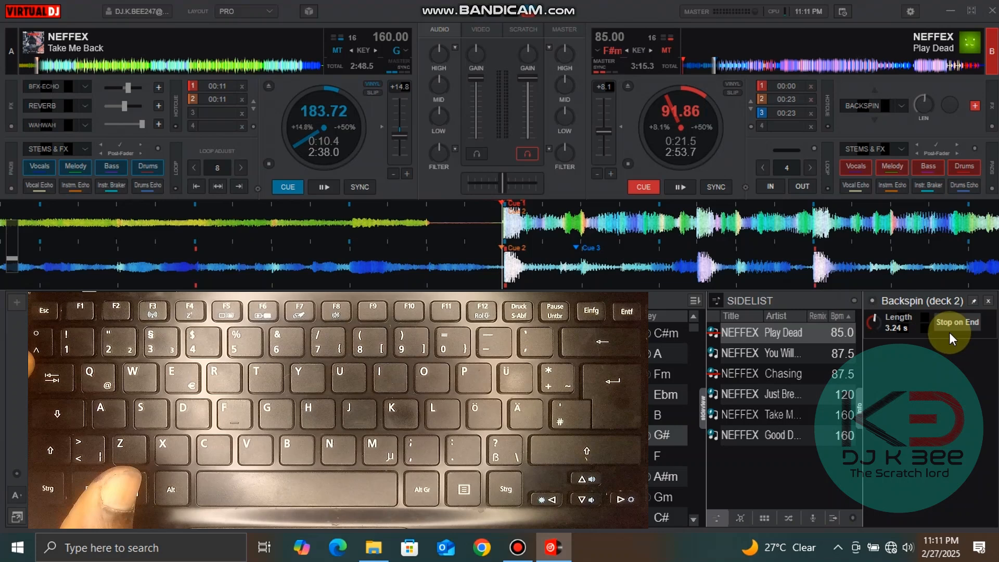
mouse_move(897, 331)
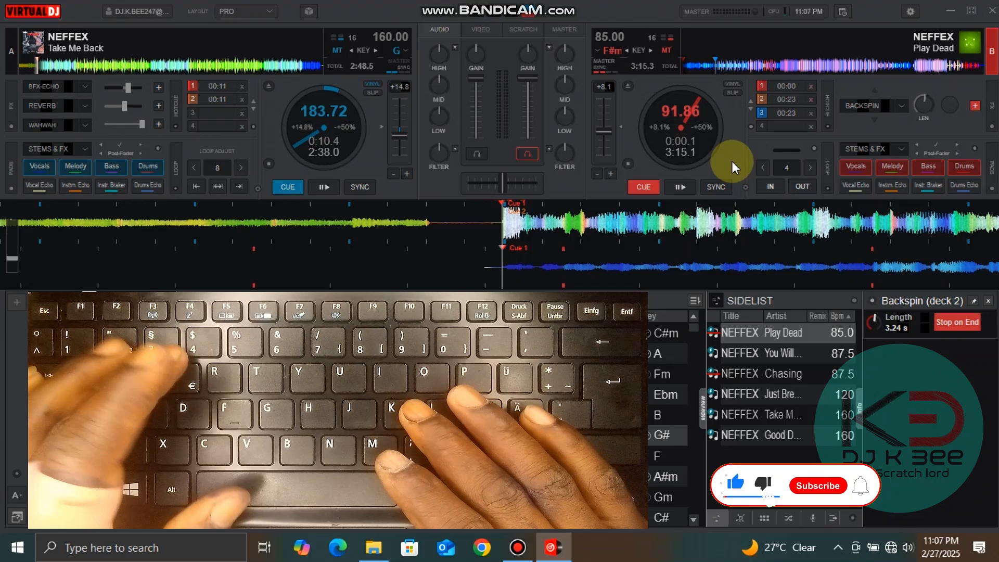
click(818, 486)
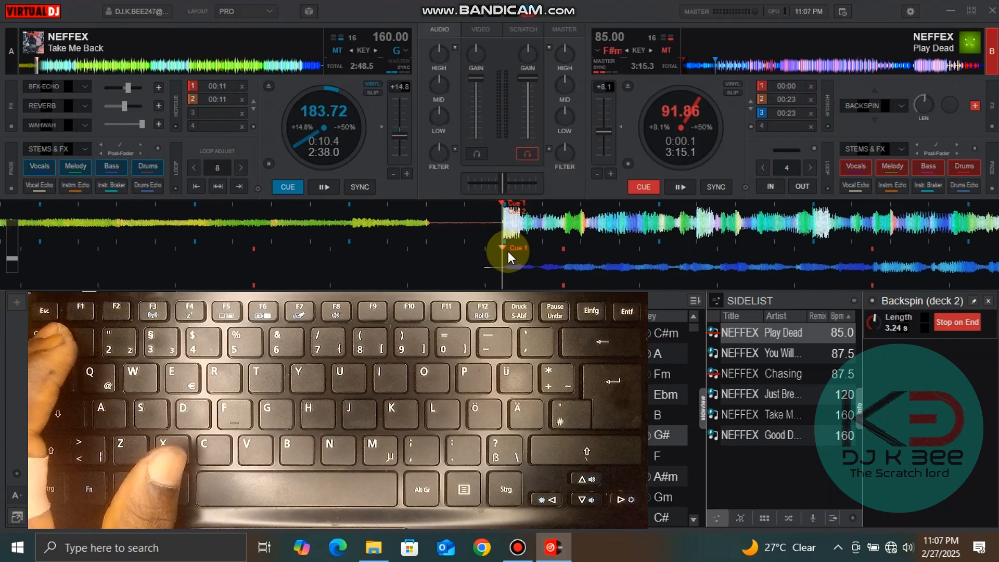
click(323, 187)
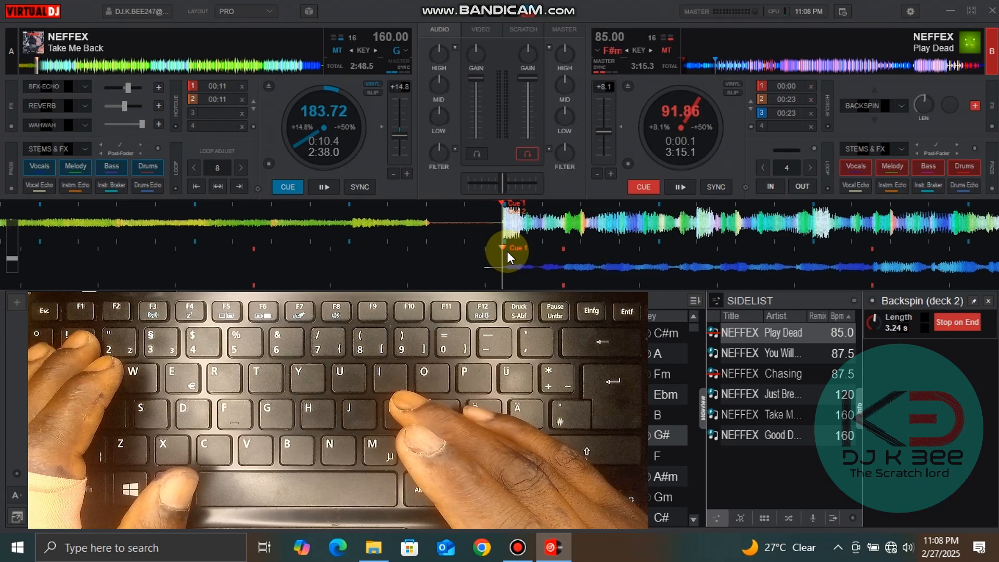
click(324, 187)
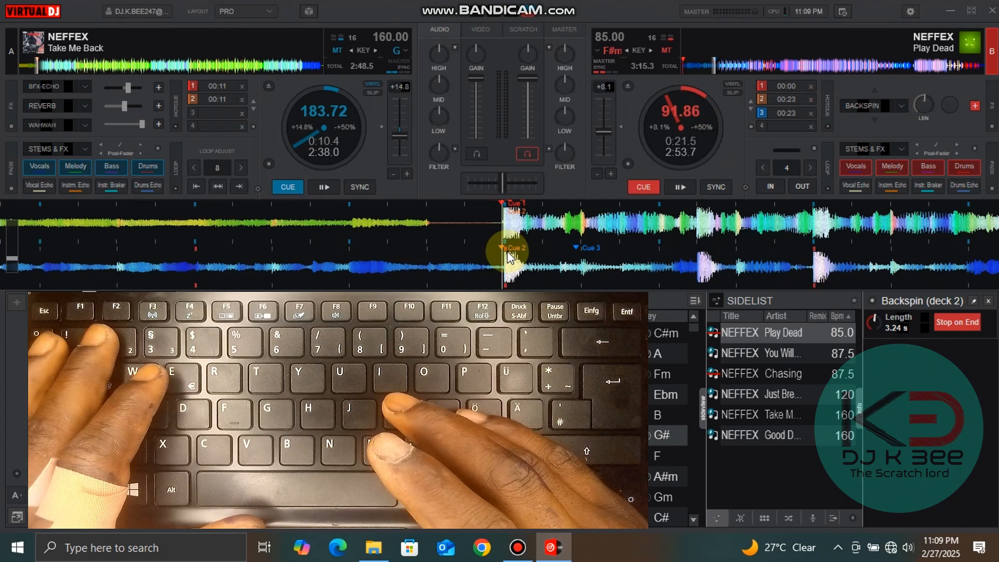
- Jump deck 2 to hot cue 2, play and backspin it to a stop near 0:21
click(680, 187)
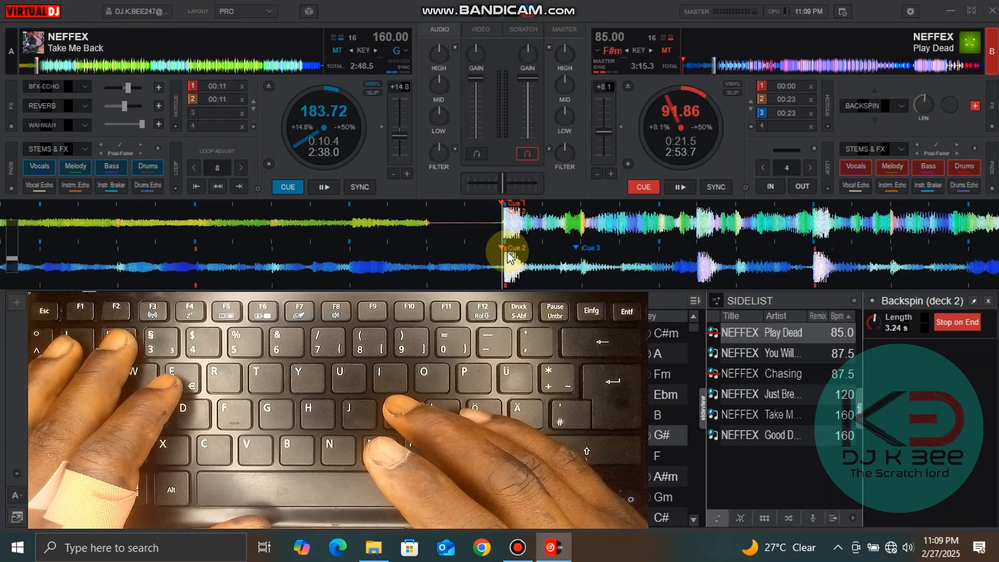
click(323, 186)
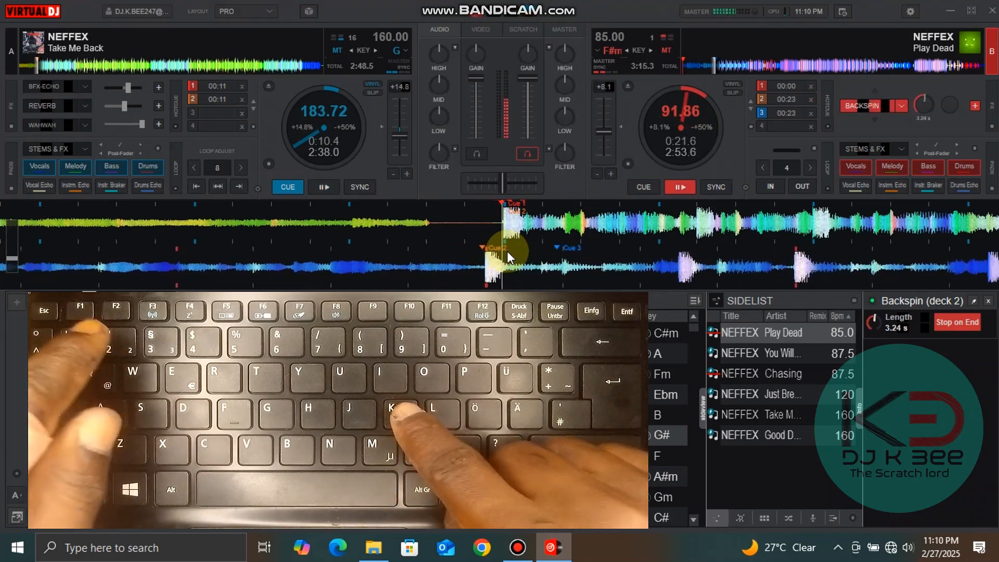
click(644, 186)
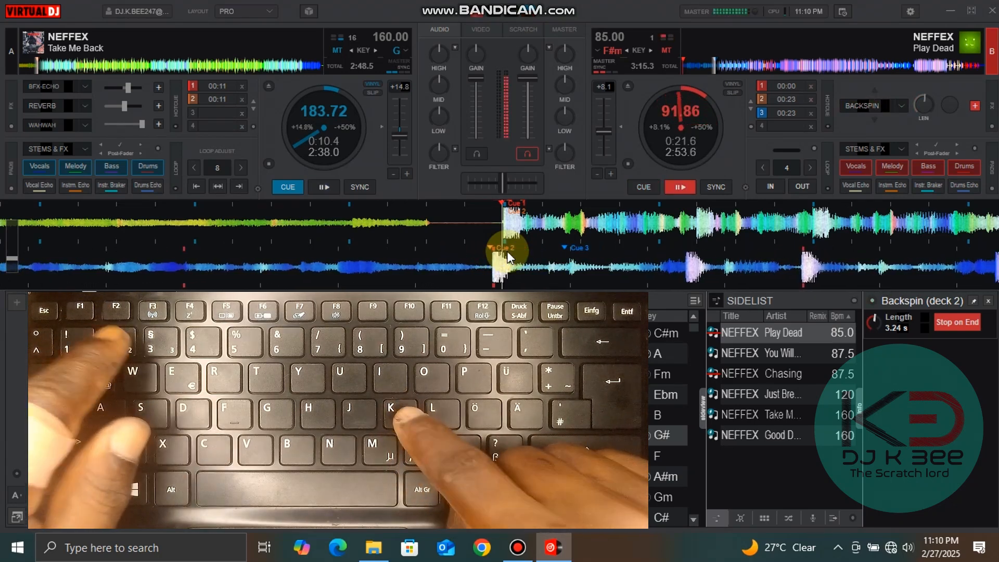
click(644, 186)
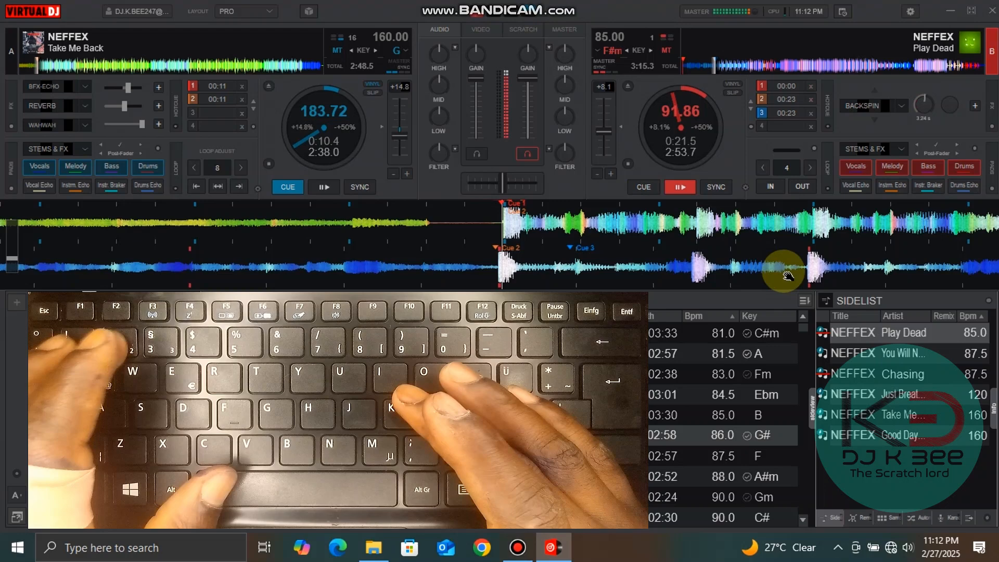
click(644, 186)
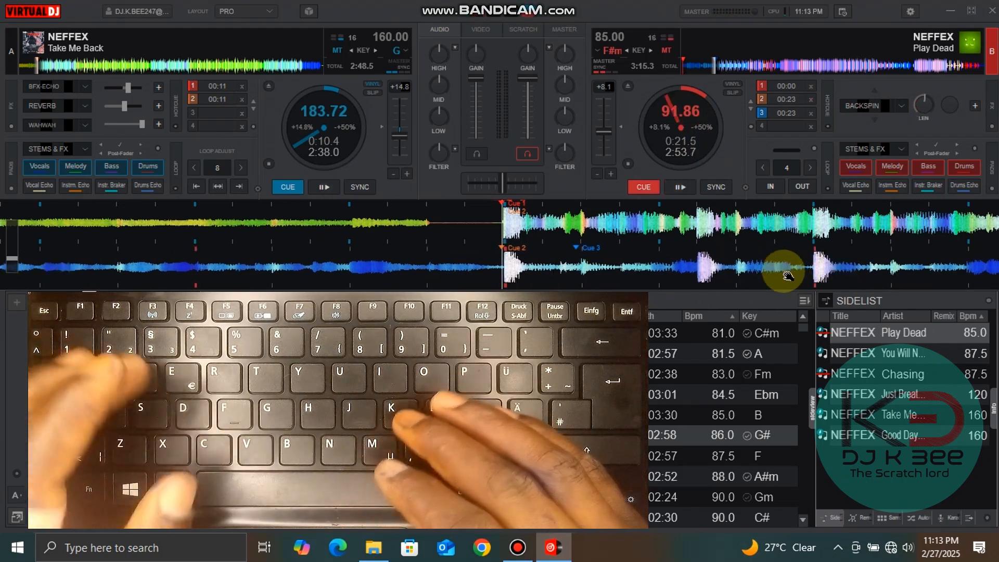
click(679, 187)
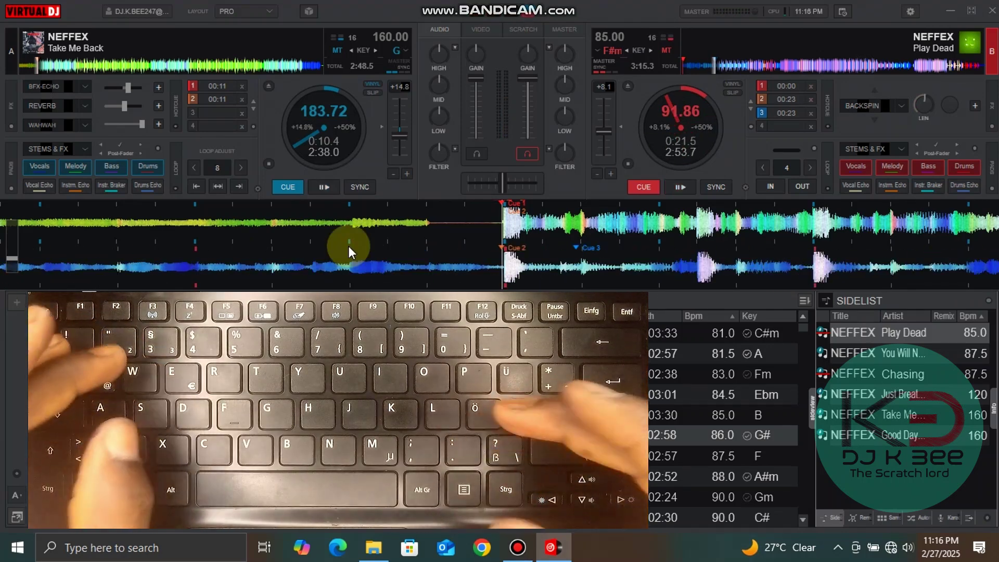
click(679, 186)
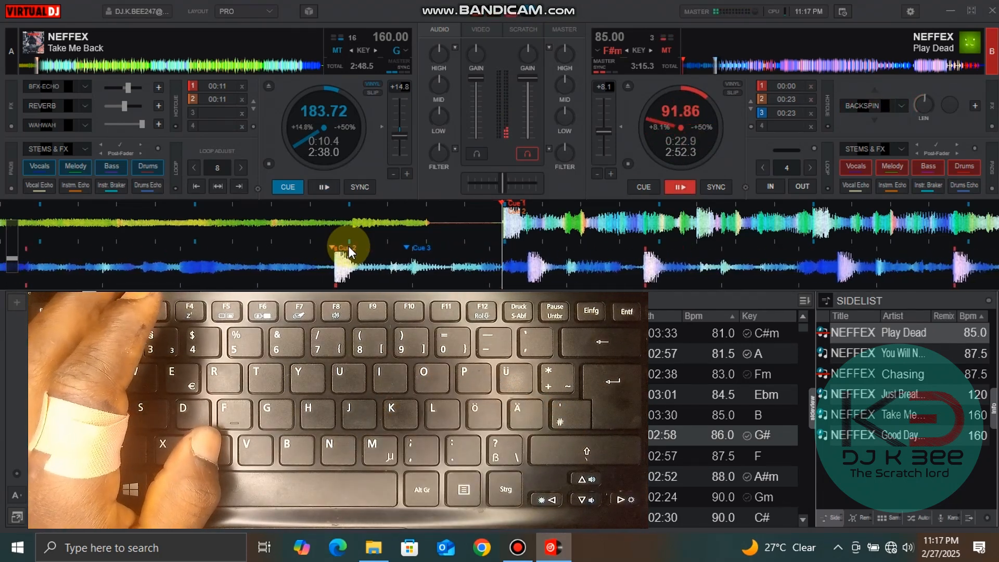
click(643, 186)
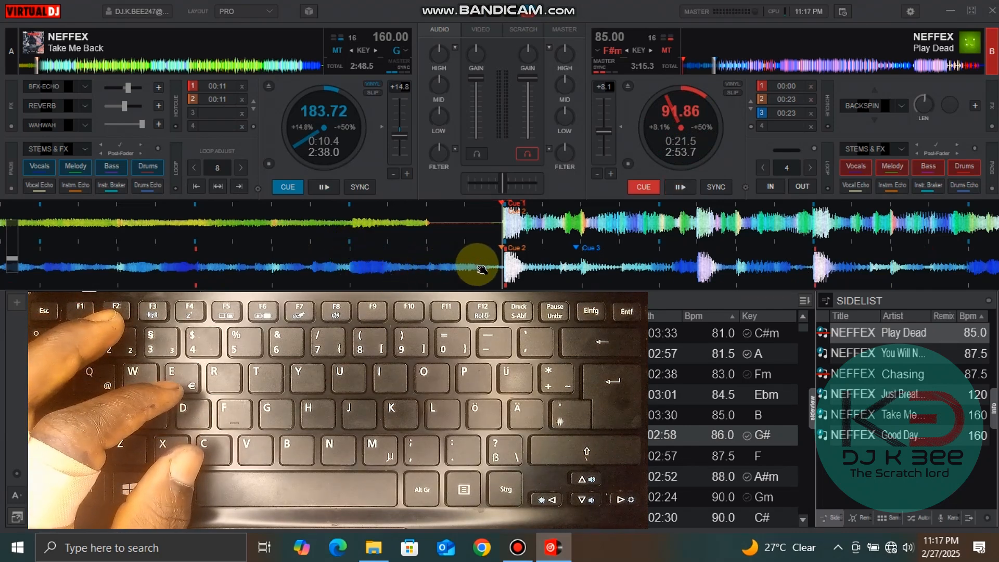
mouse_move(595, 264)
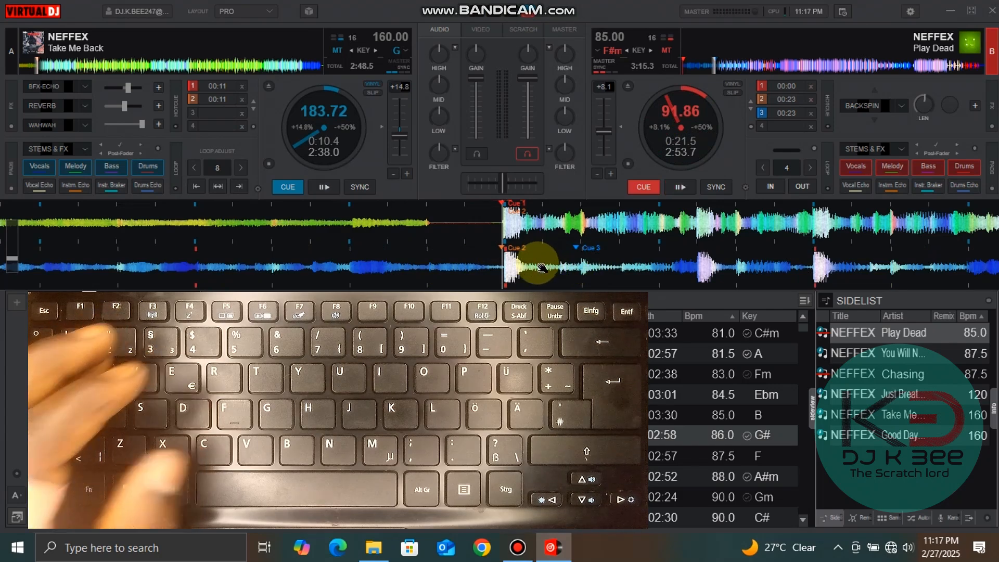
click(323, 187)
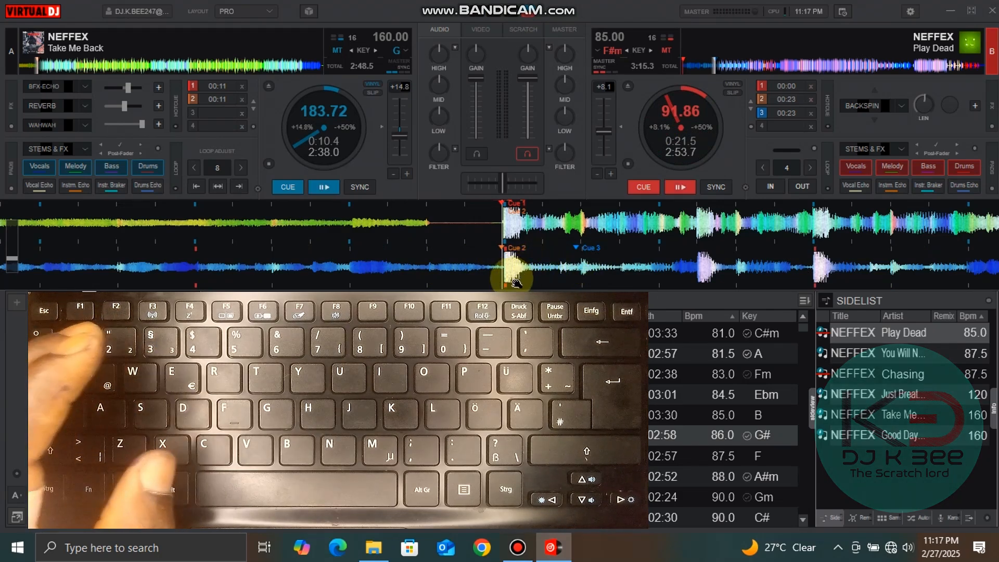